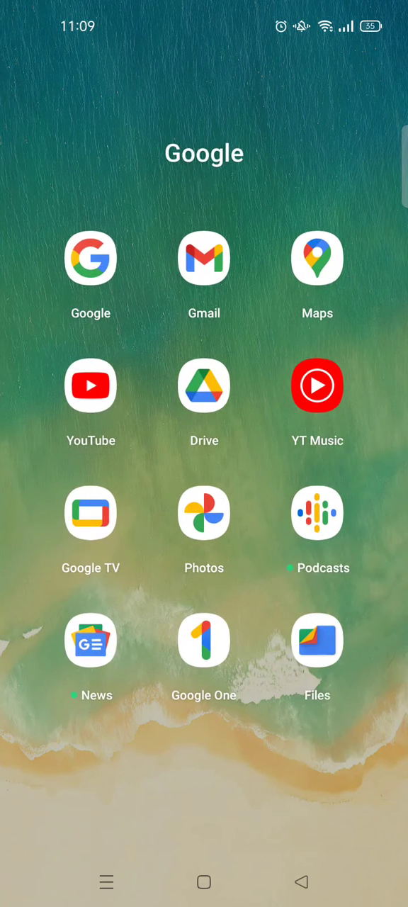
Launch YouTube from the home screen and bring up the account menu via the profile avatar
click(91, 386)
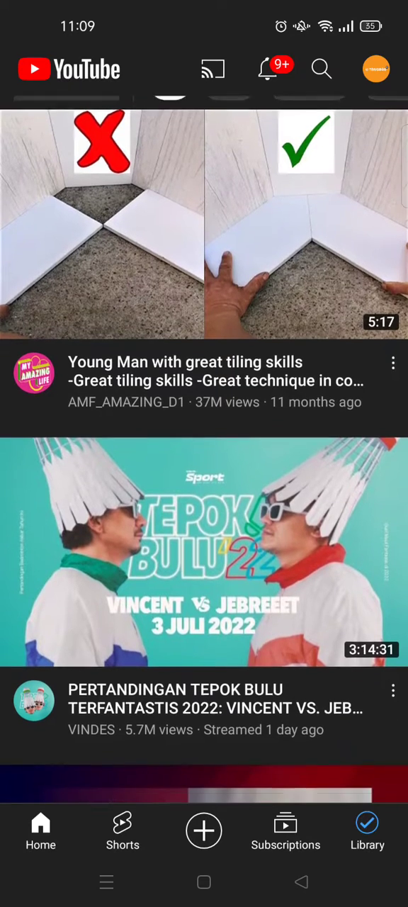
click(377, 68)
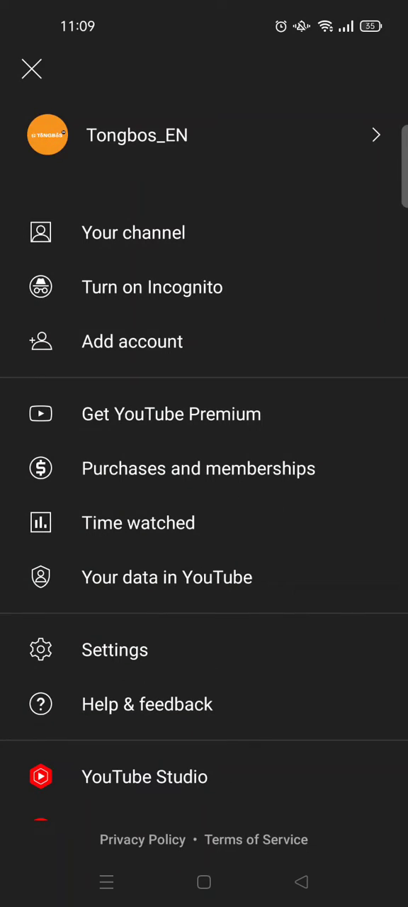
Go to the Tongbos_EN channel page and reach its Manage videos list
click(136, 135)
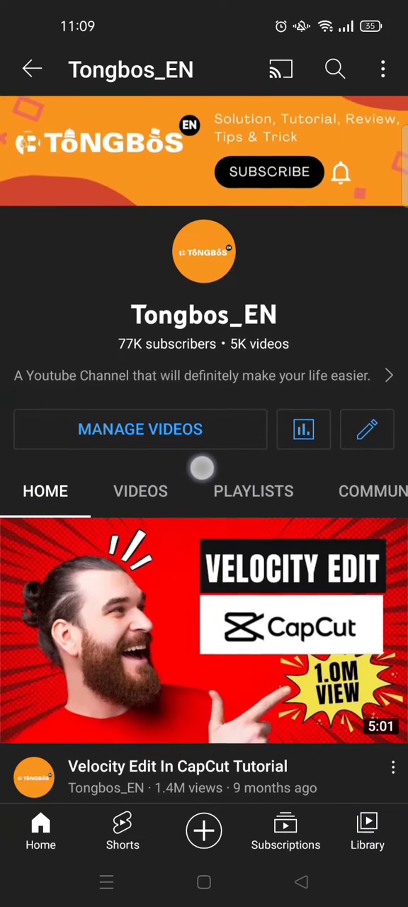
scroll(down, 3)
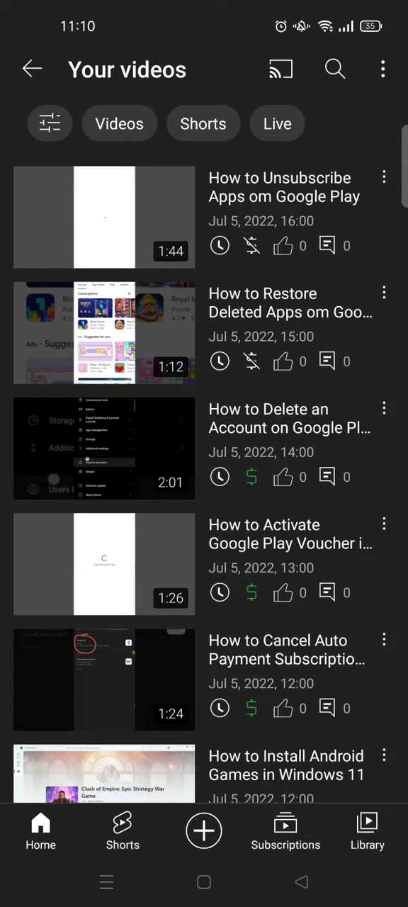
Filter the uploaded videos to Shorts only and scroll down through that list
click(204, 123)
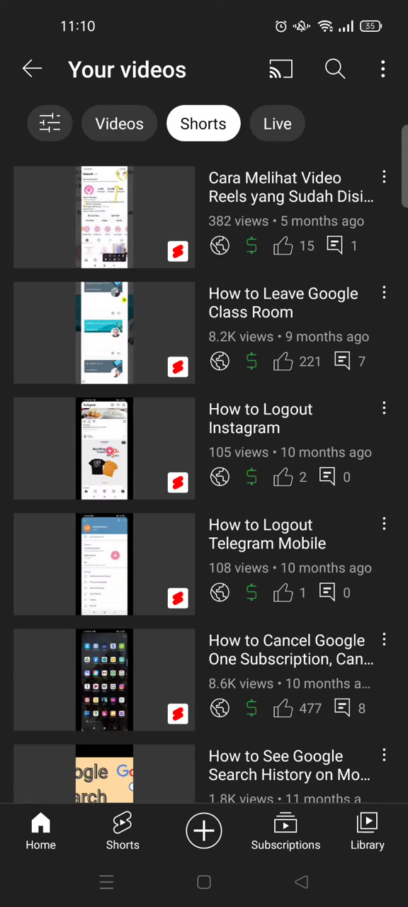
scroll(down, 3)
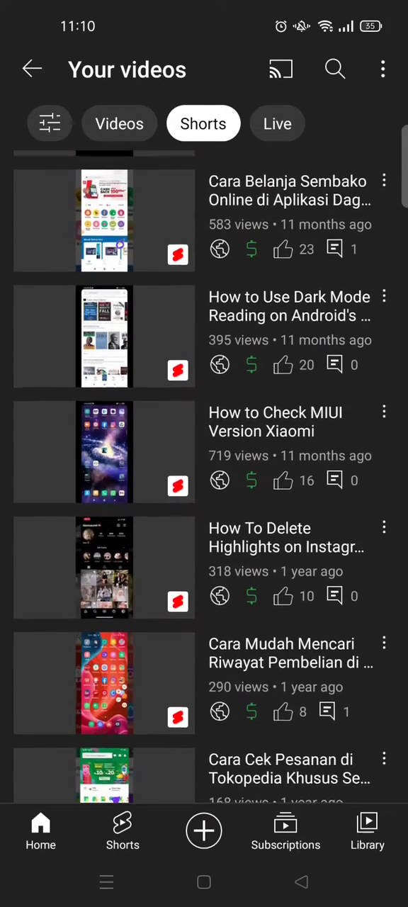
scroll(down, 3)
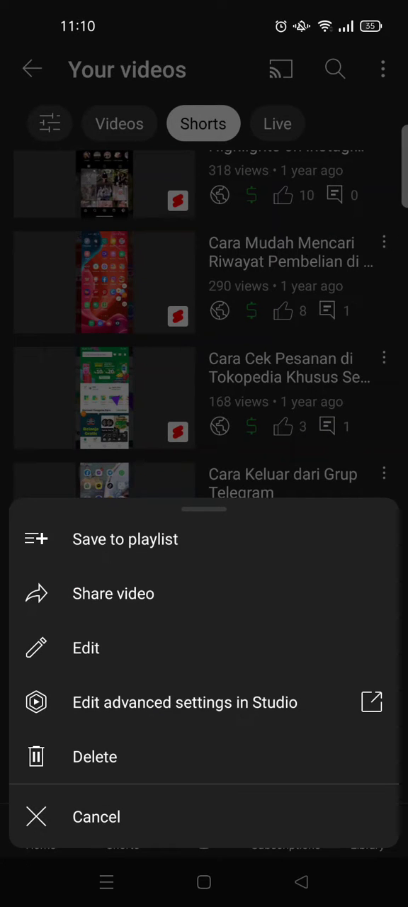
Choose Delete for one Short so the 'Delete this video?' confirmation appears
click(93, 757)
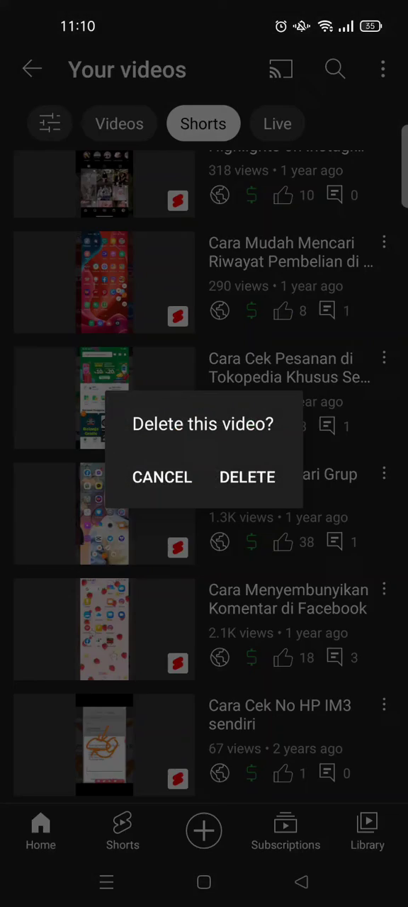